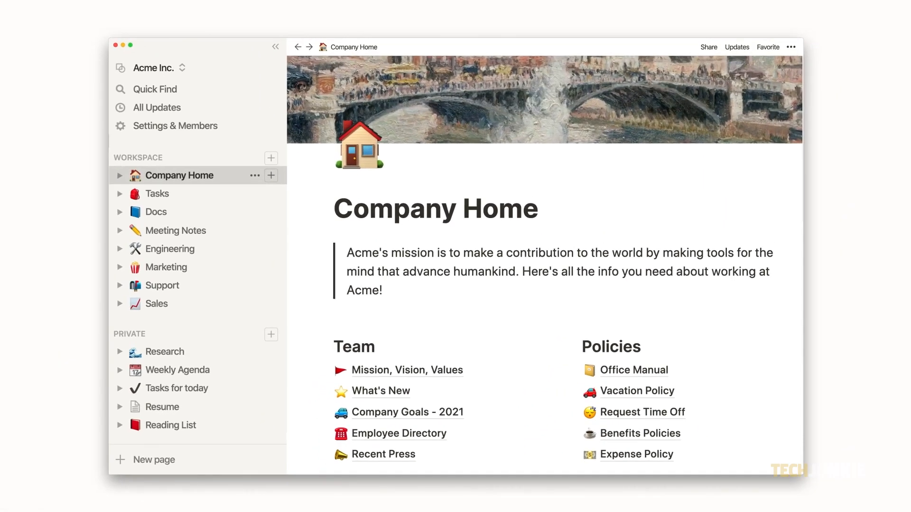
Browse the example company pages, then open the personal workspace's Getting Started page
click(157, 193)
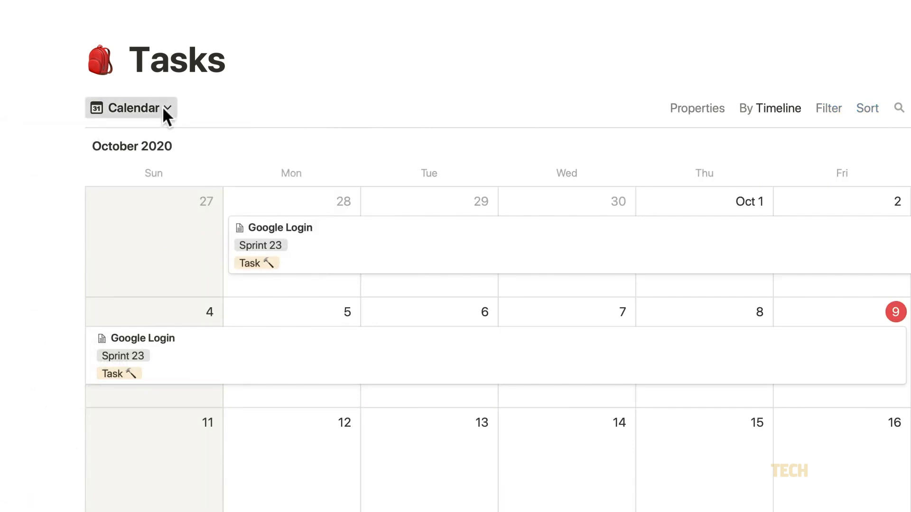
click(130, 108)
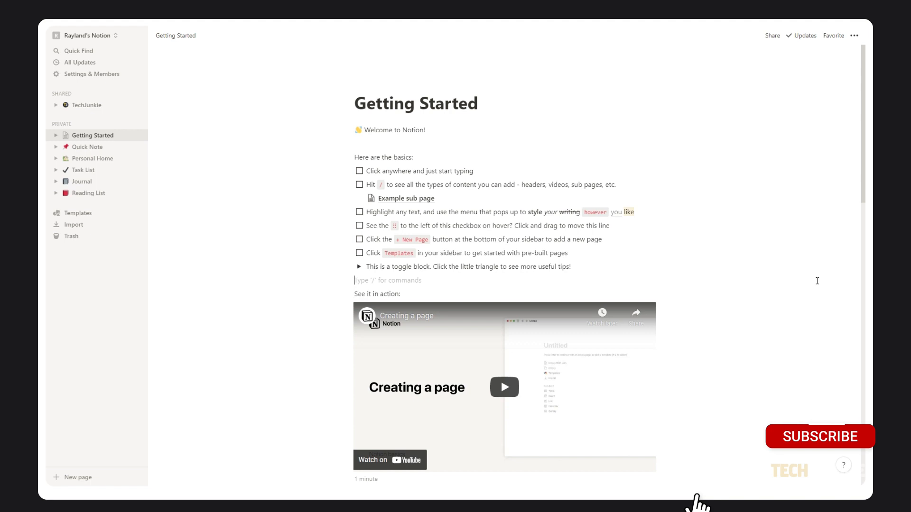
Open Settings & Members to view the workspace's single-admin member list
click(819, 436)
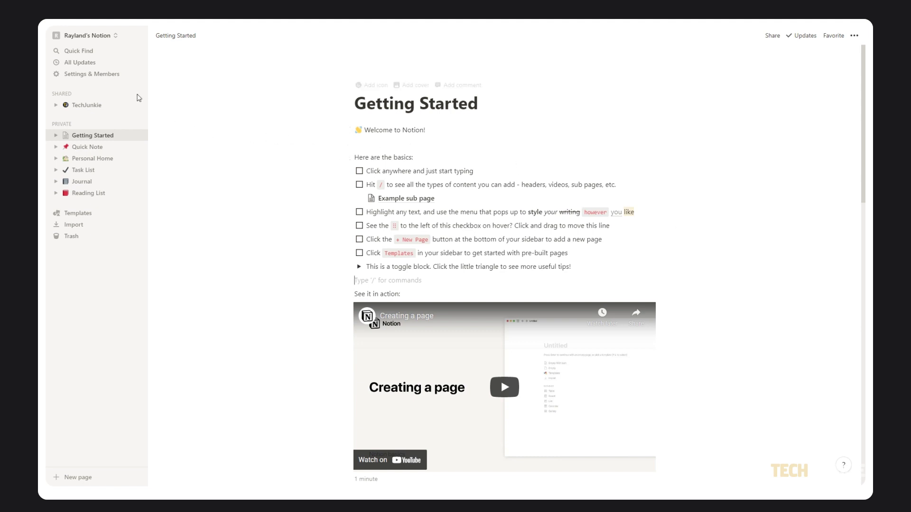
click(91, 74)
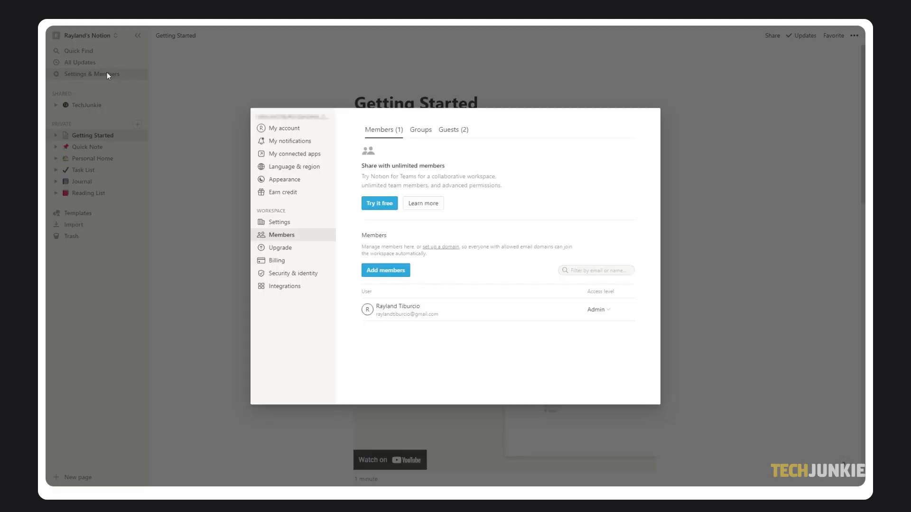
Show the general workspace settings and rename the workspace to Wildcard's Notion
click(279, 222)
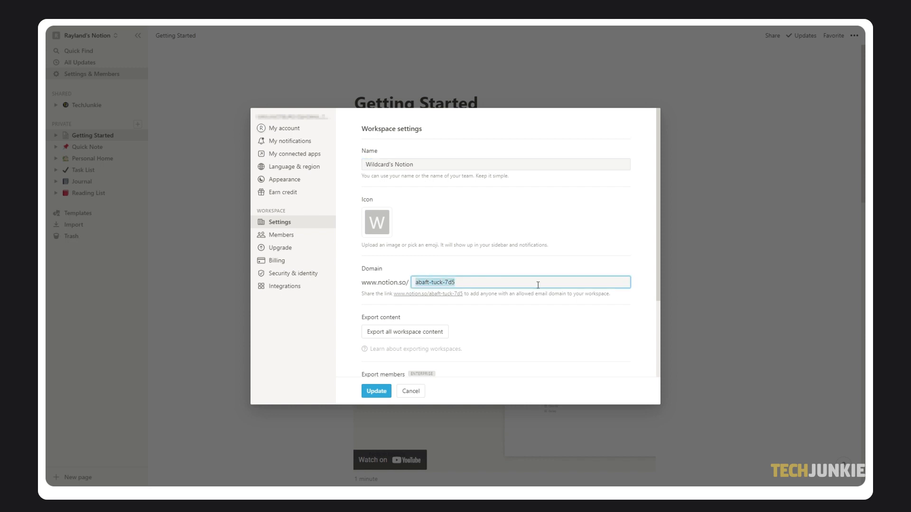
Set the workspace domain to notion.so/wildcard1016 and save the name and domain
text(wildca)
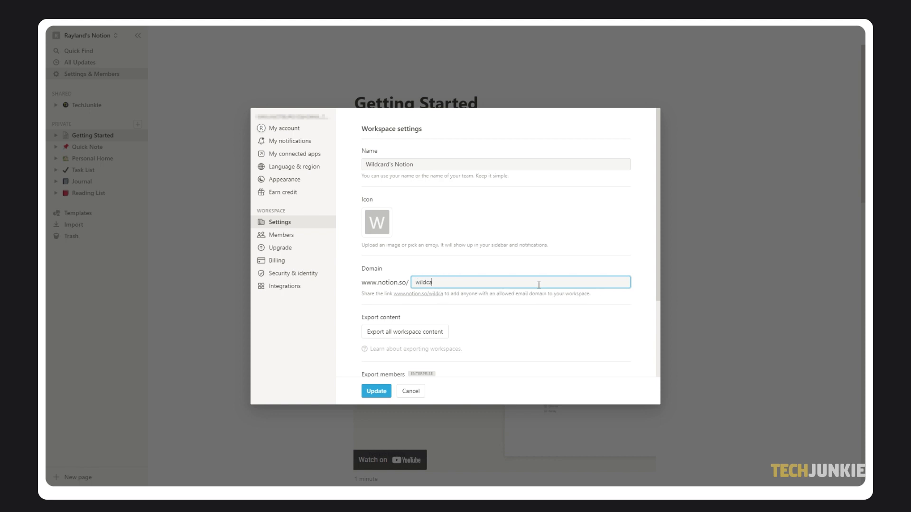
text(rd1016)
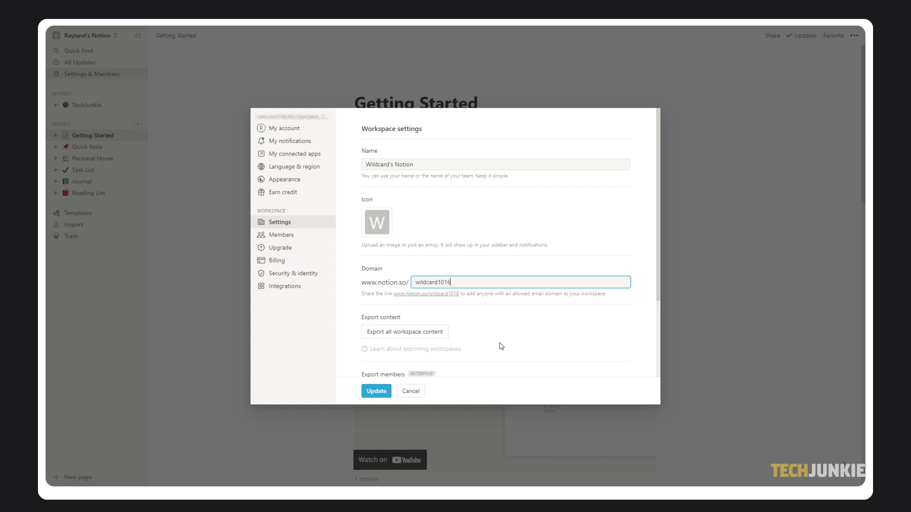
click(375, 391)
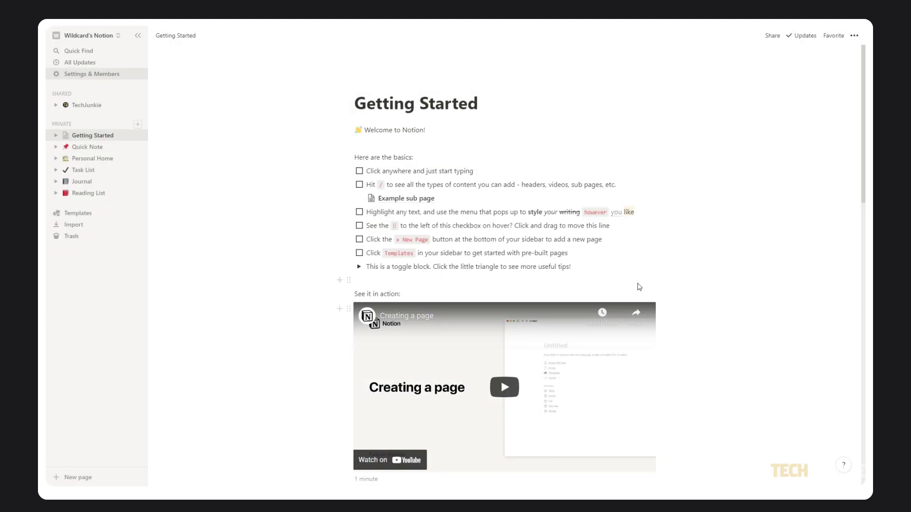